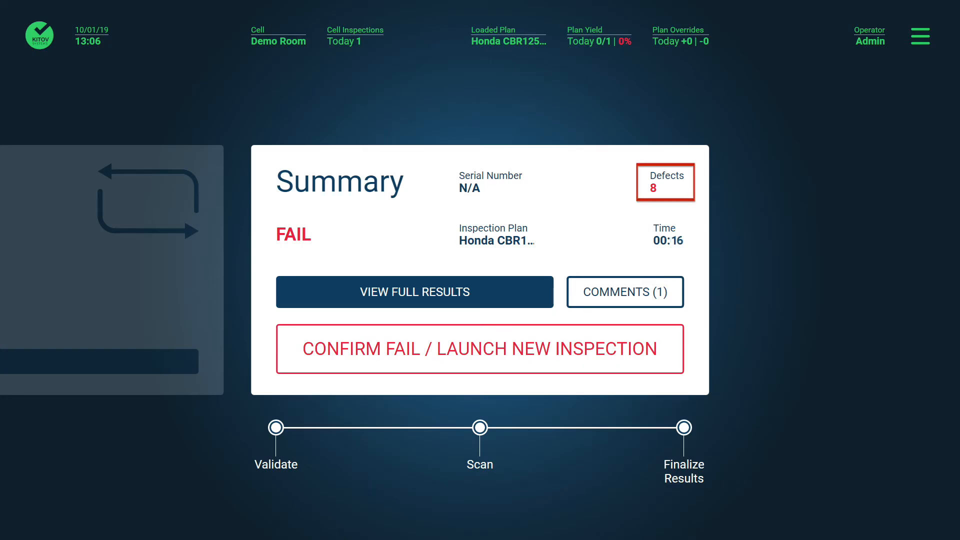
Step: View the full inspection results and launch the viewer on Defect 1 of 8, the Inlet Cap center
{"action": "left_click", "coordinate": [414, 291]}
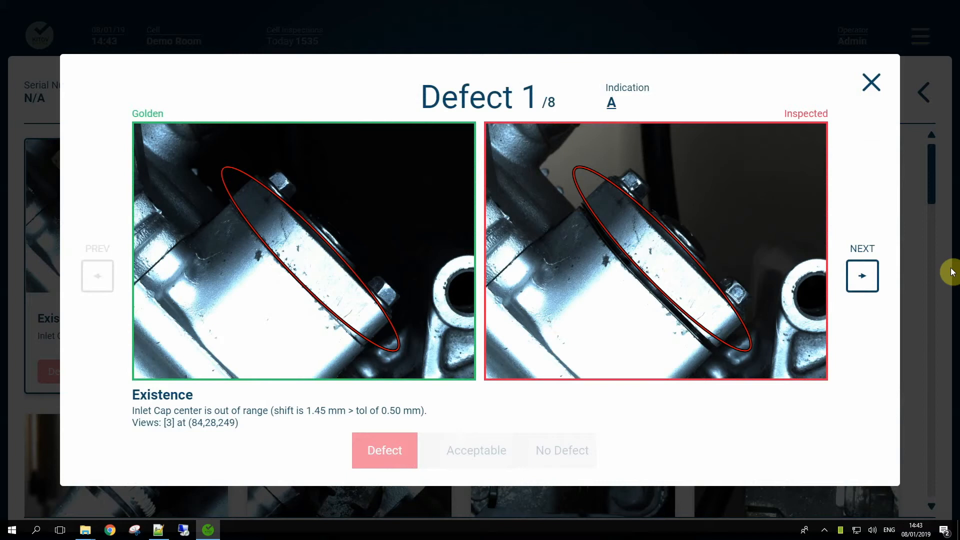
Step: Page forward through Defects 2 and 3 to Defect 4 of 8, the missing or corrupted Band1
{"action": "left_click", "coordinate": [861, 276]}
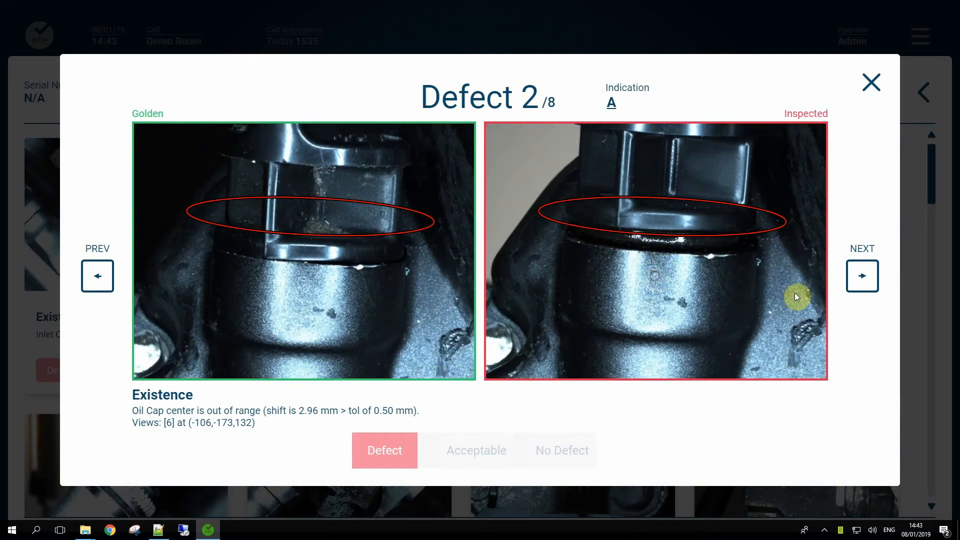
{"action": "left_click", "coordinate": [862, 276]}
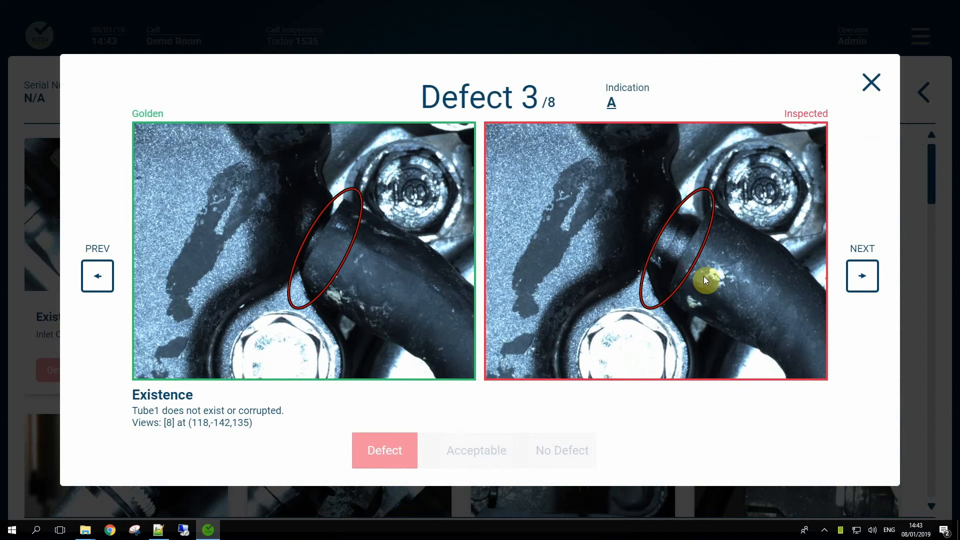
{"action": "left_click", "coordinate": [861, 276]}
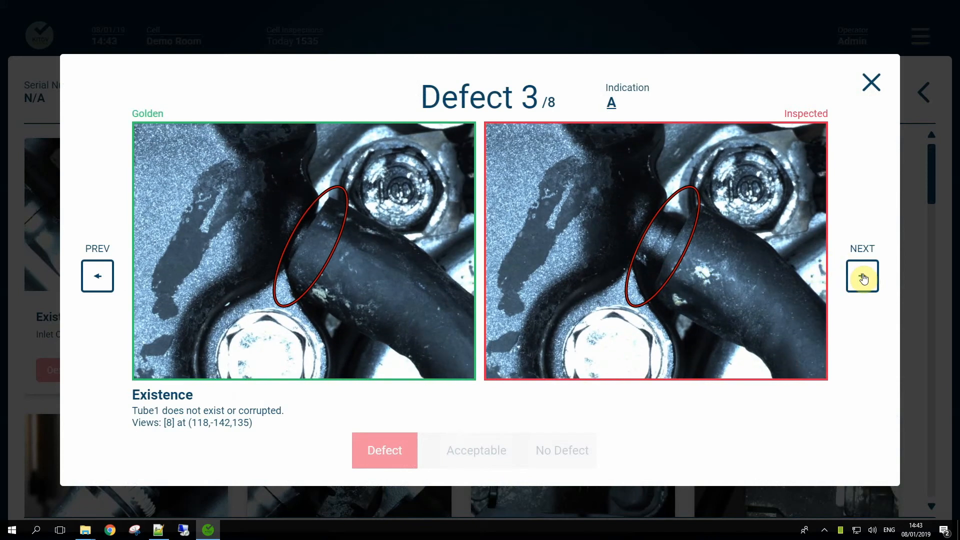
{"action": "left_click", "coordinate": [862, 276]}
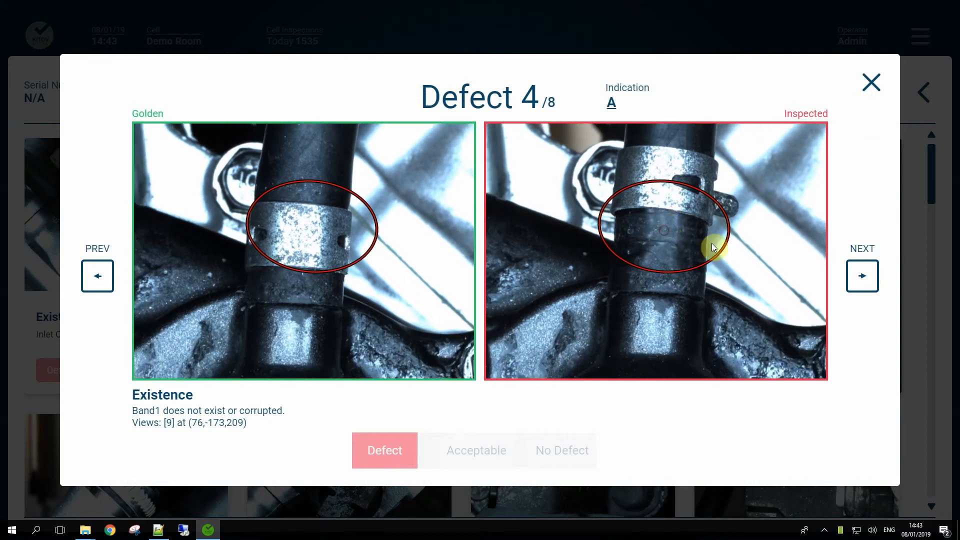
Step: Page forward through Defects 5 and 6 to Defect 7 of 8, the out-of-range Cluch knob center
{"action": "left_click", "coordinate": [861, 276]}
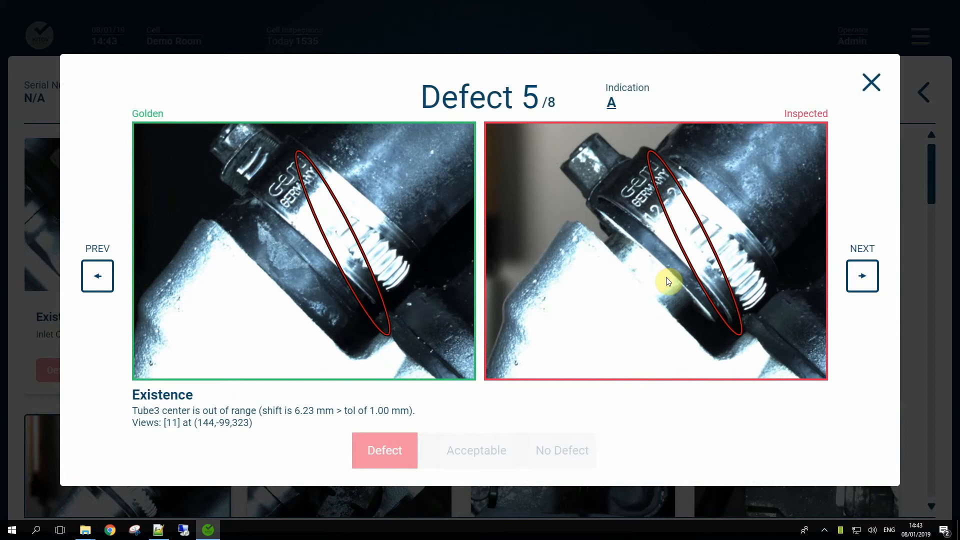
{"action": "left_click", "coordinate": [861, 276]}
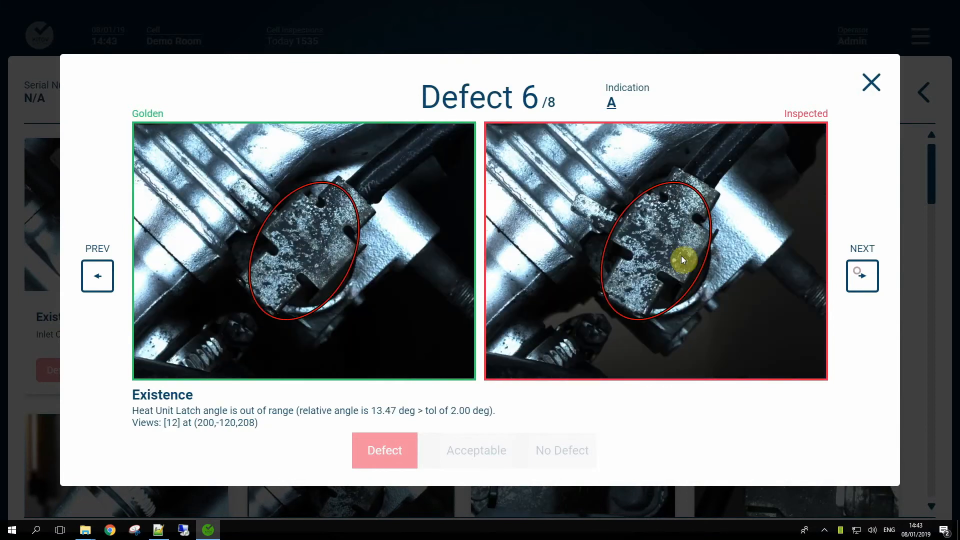
{"action": "left_click", "coordinate": [861, 276]}
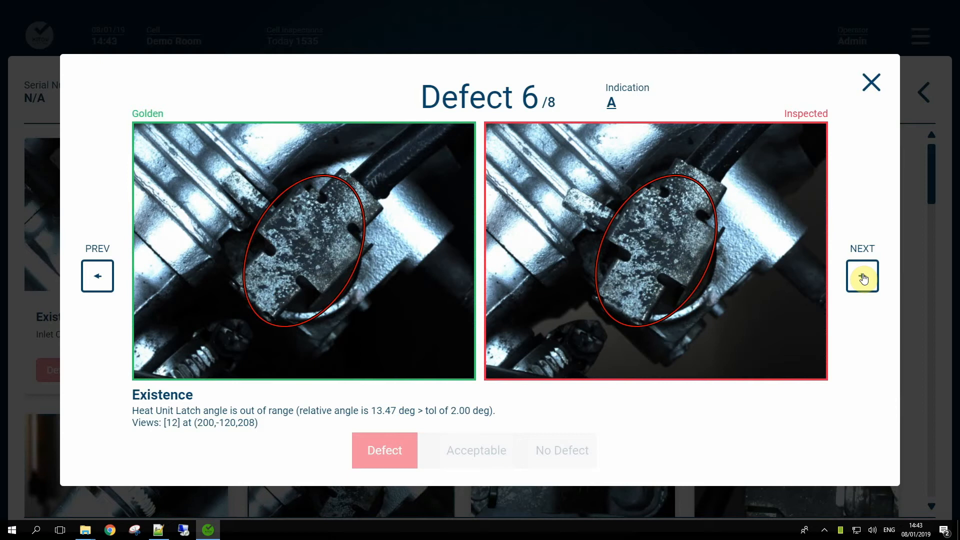
{"action": "left_click", "coordinate": [861, 276]}
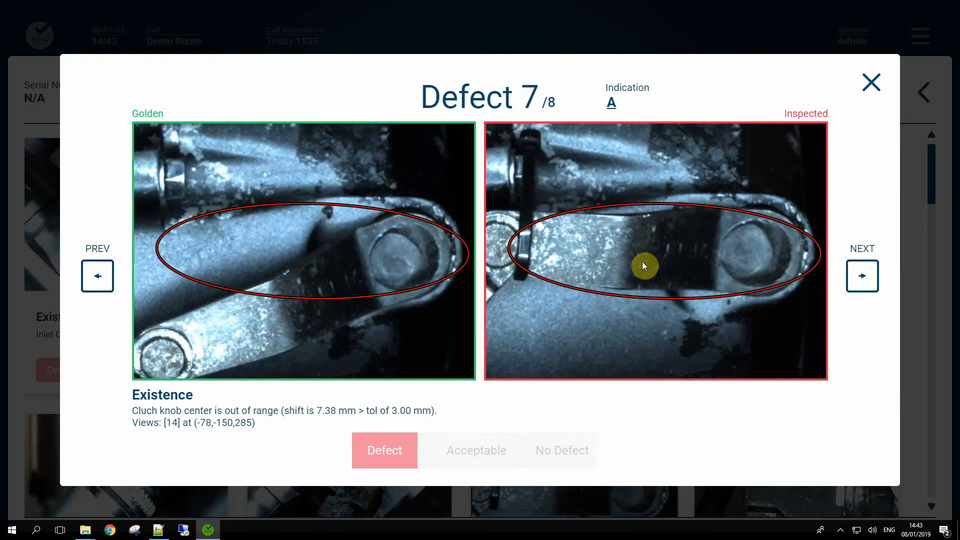
Step: Reach Defect 8 of 8, the temp sensor unit center, then close the viewer back to the FAIL results grid
{"action": "left_click", "coordinate": [861, 276]}
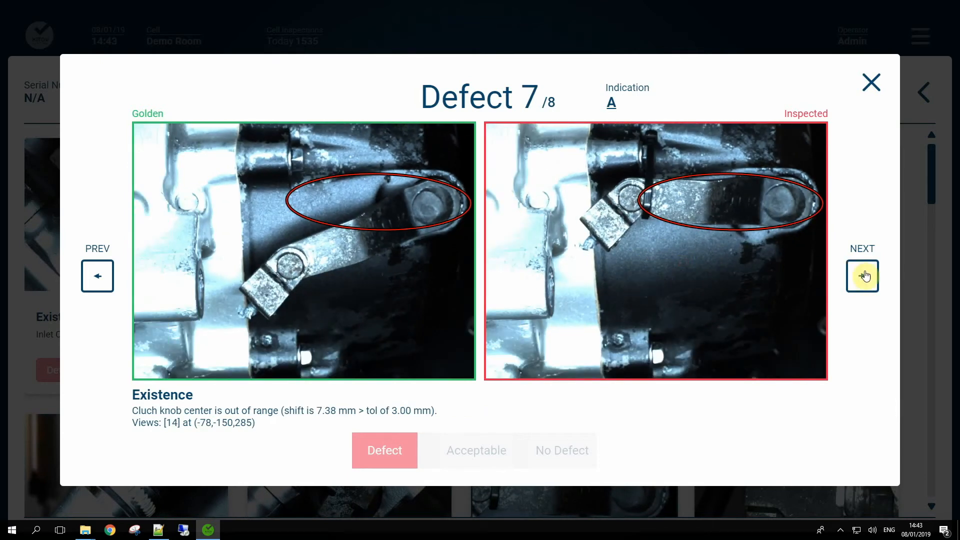
{"action": "left_click", "coordinate": [861, 276]}
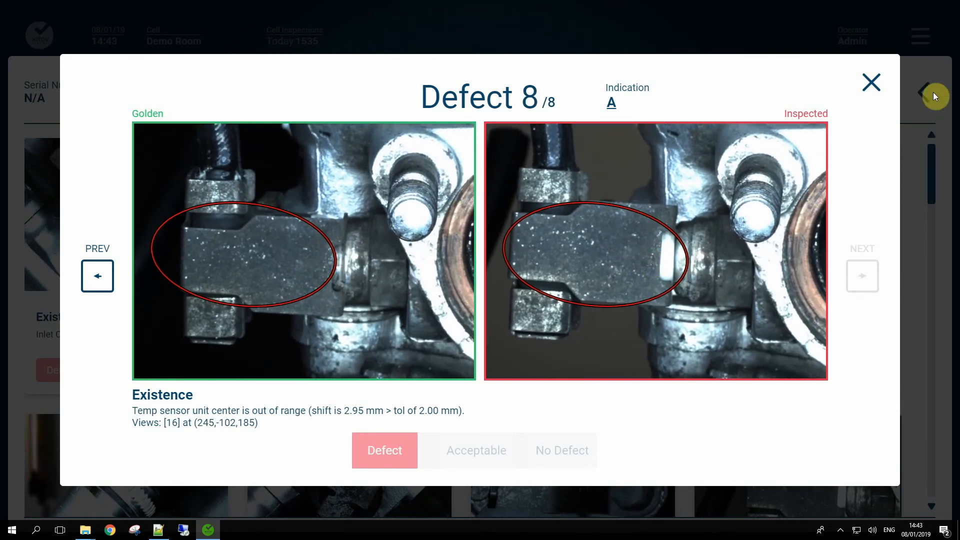
{"action": "mouse_move", "coordinate": [872, 83]}
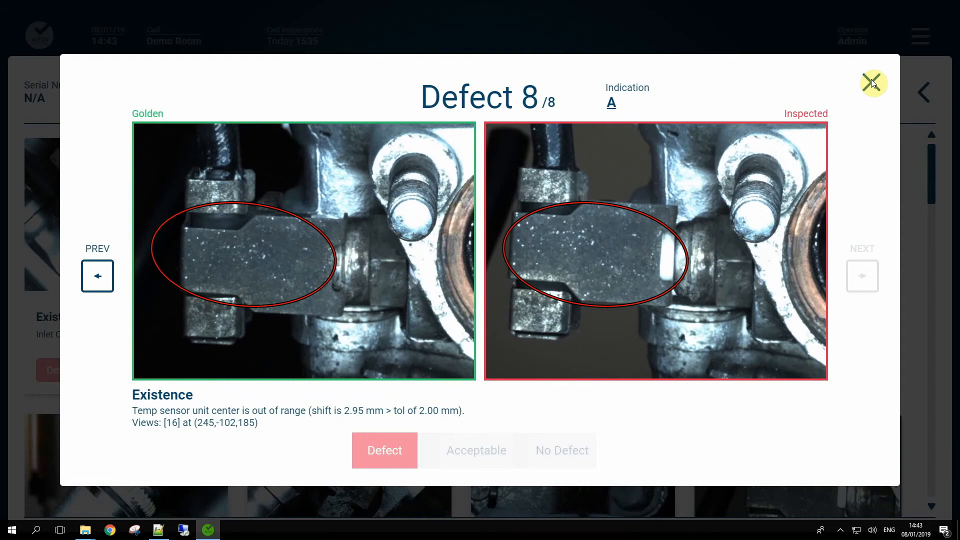
{"action": "left_click", "coordinate": [873, 83]}
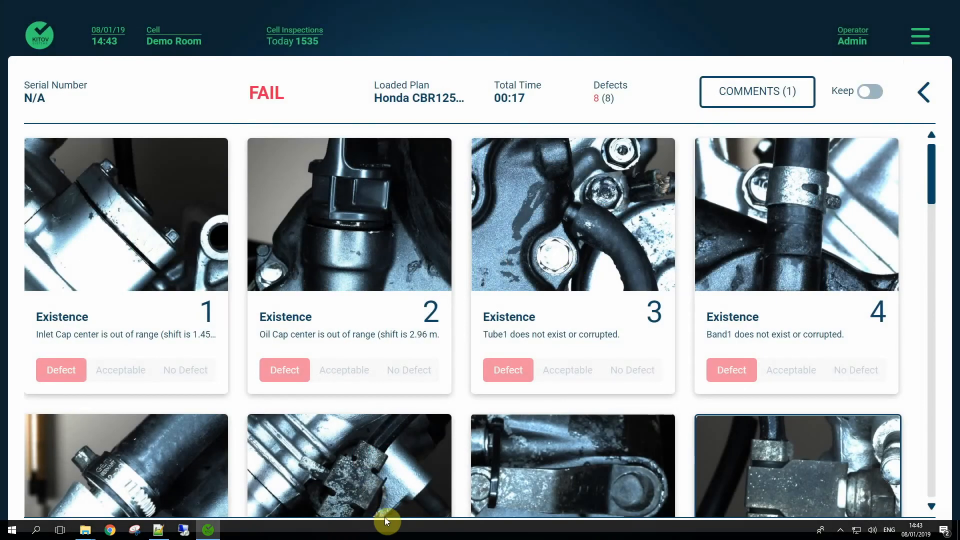